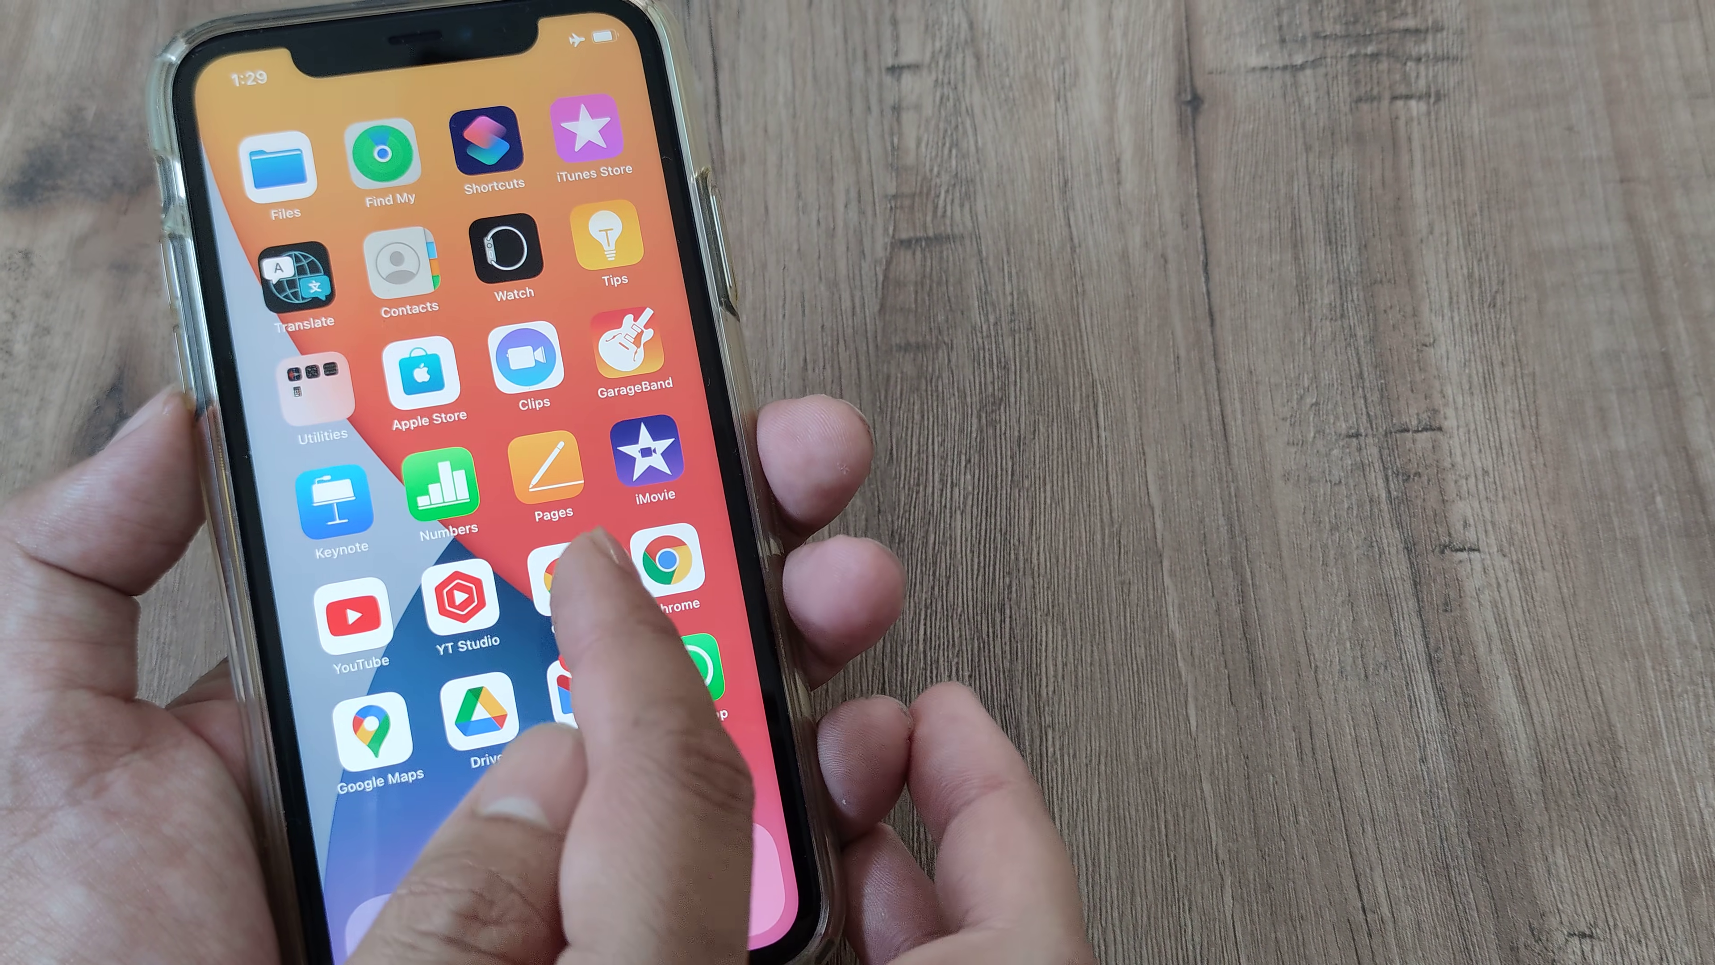
# Step: Swipe to the first home screen page that shows the Settings app
pyautogui.click(664, 576)
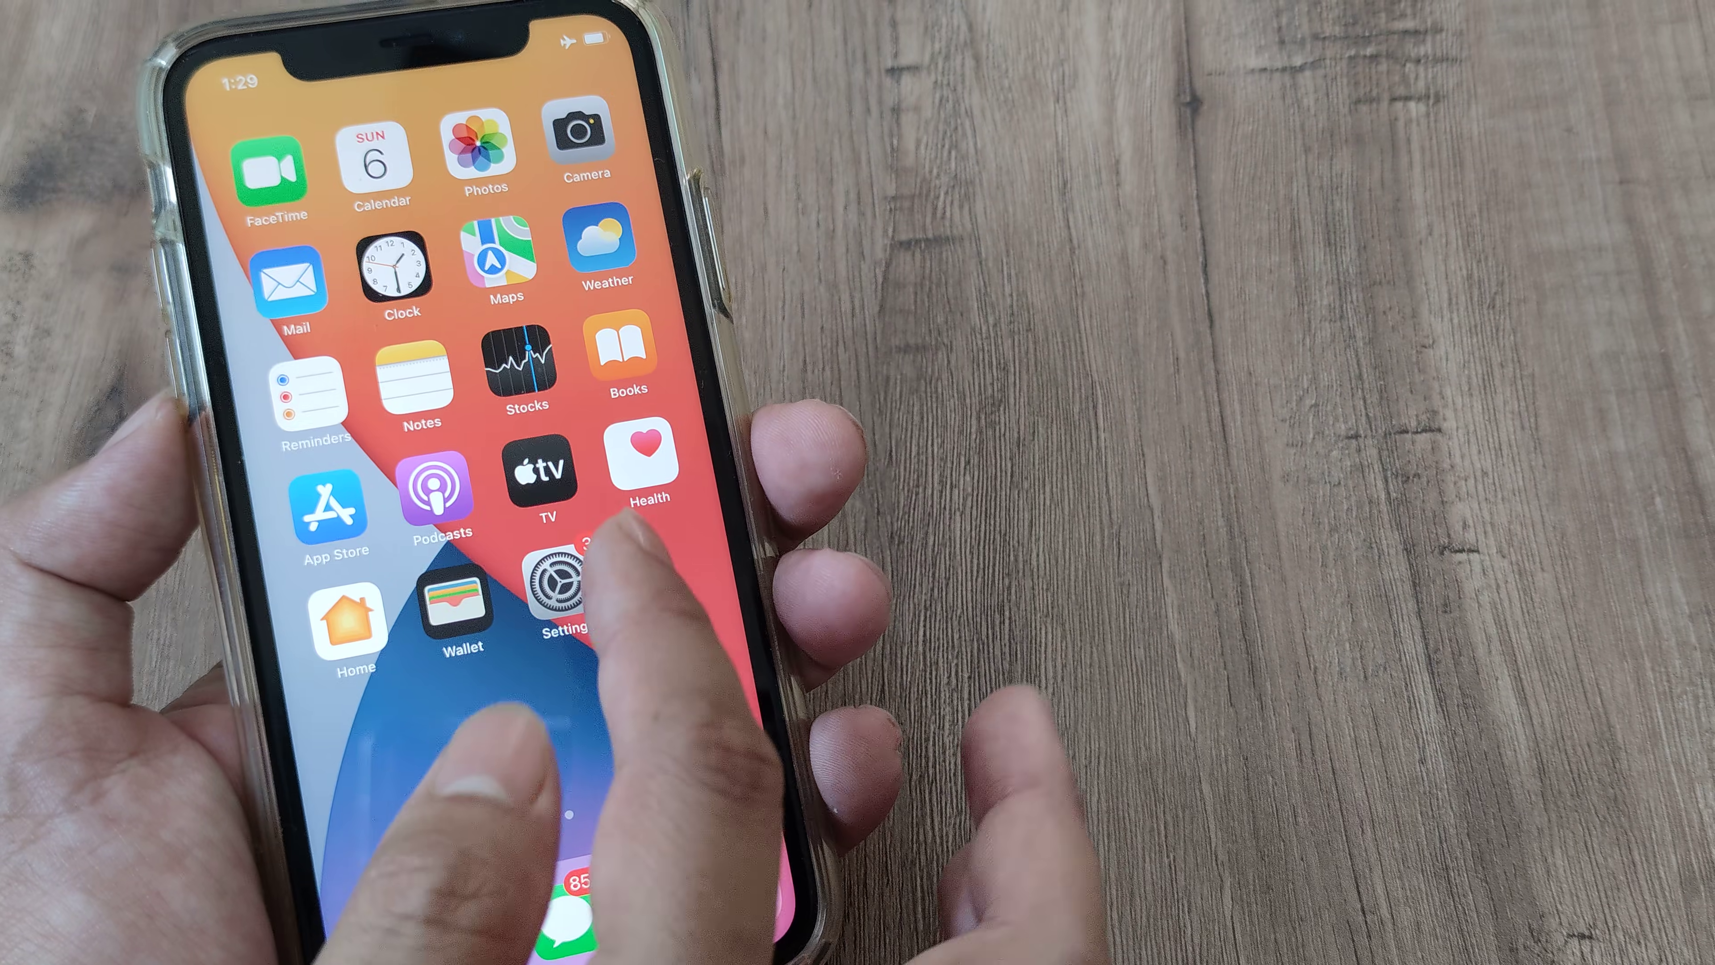
# Step: Go to Settings > General > Keyboard to reach the keyboard options
pyautogui.click(561, 585)
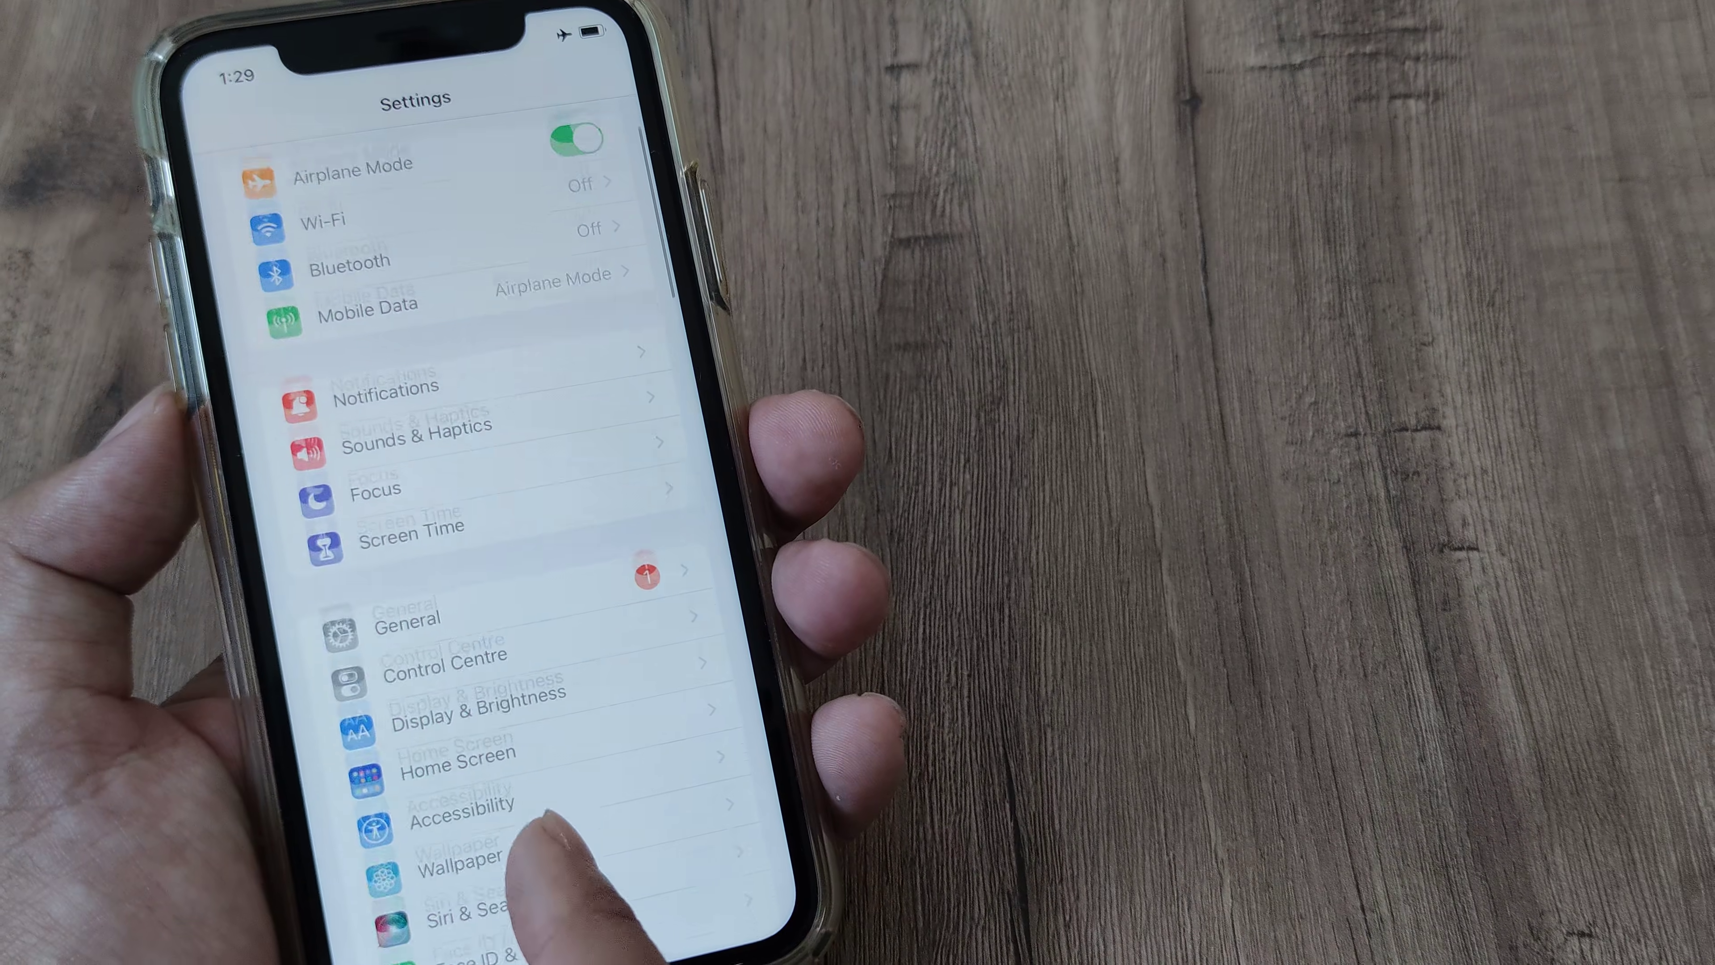
pyautogui.scroll(-3)
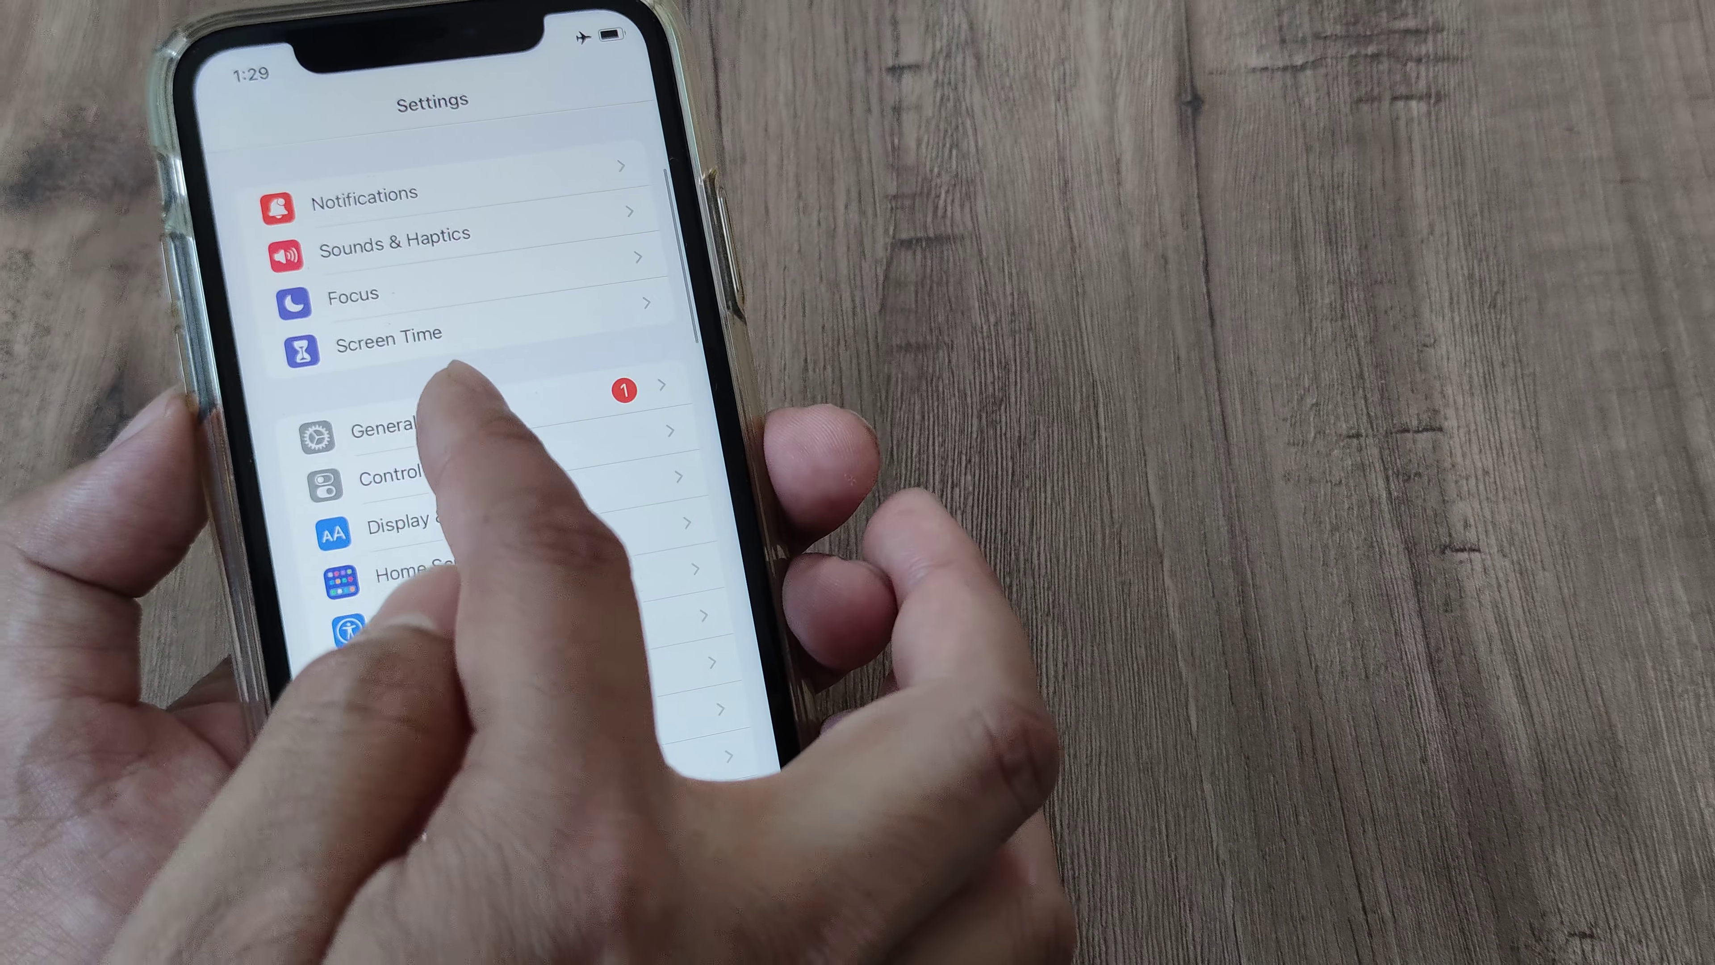
pyautogui.click(388, 429)
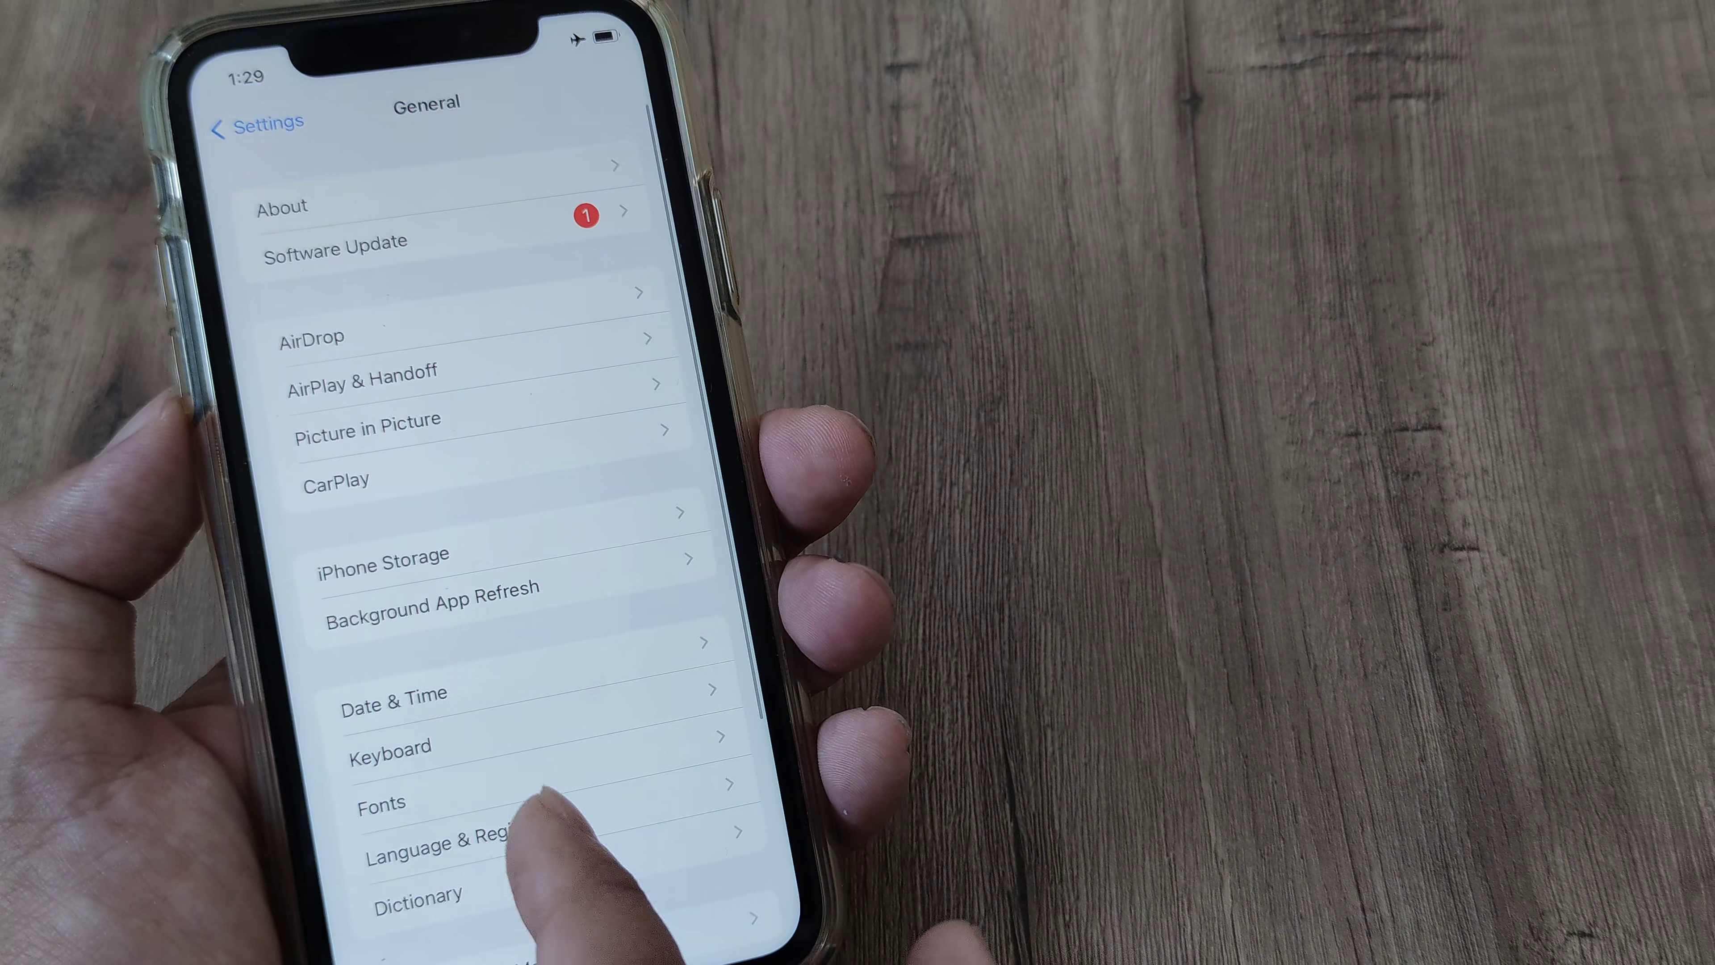
pyautogui.click(388, 745)
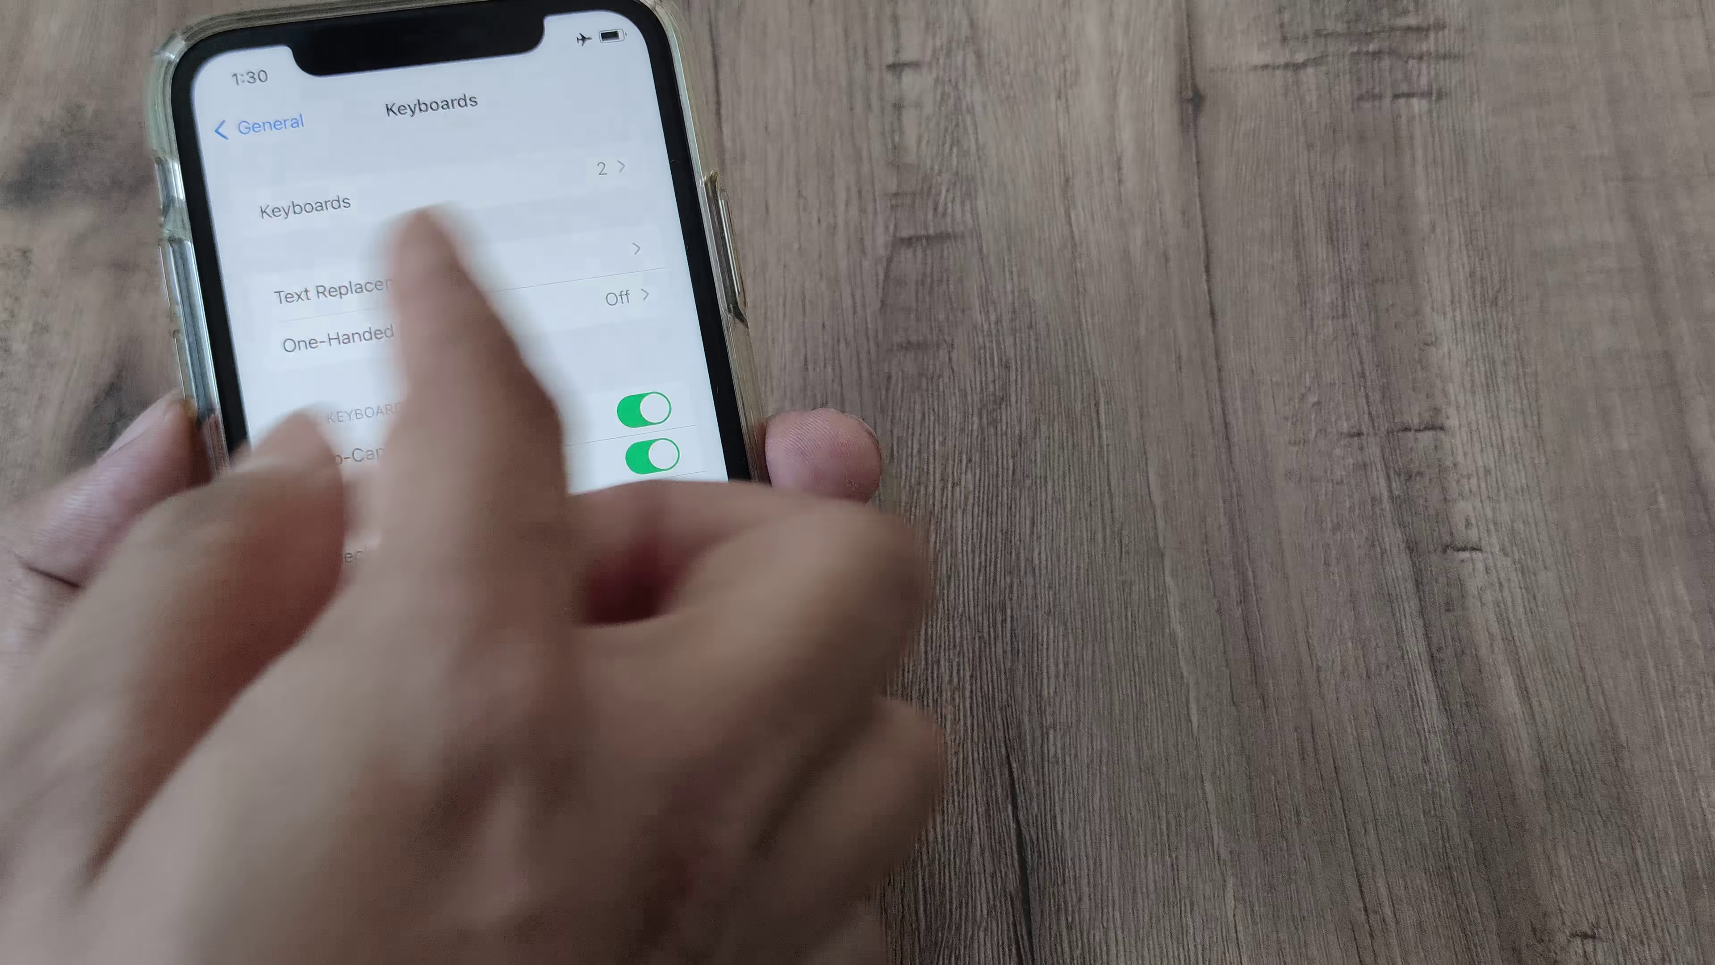
# Step: Add a new Hindi keyboard with the Devanagari layout from the Keyboards list
pyautogui.click(310, 204)
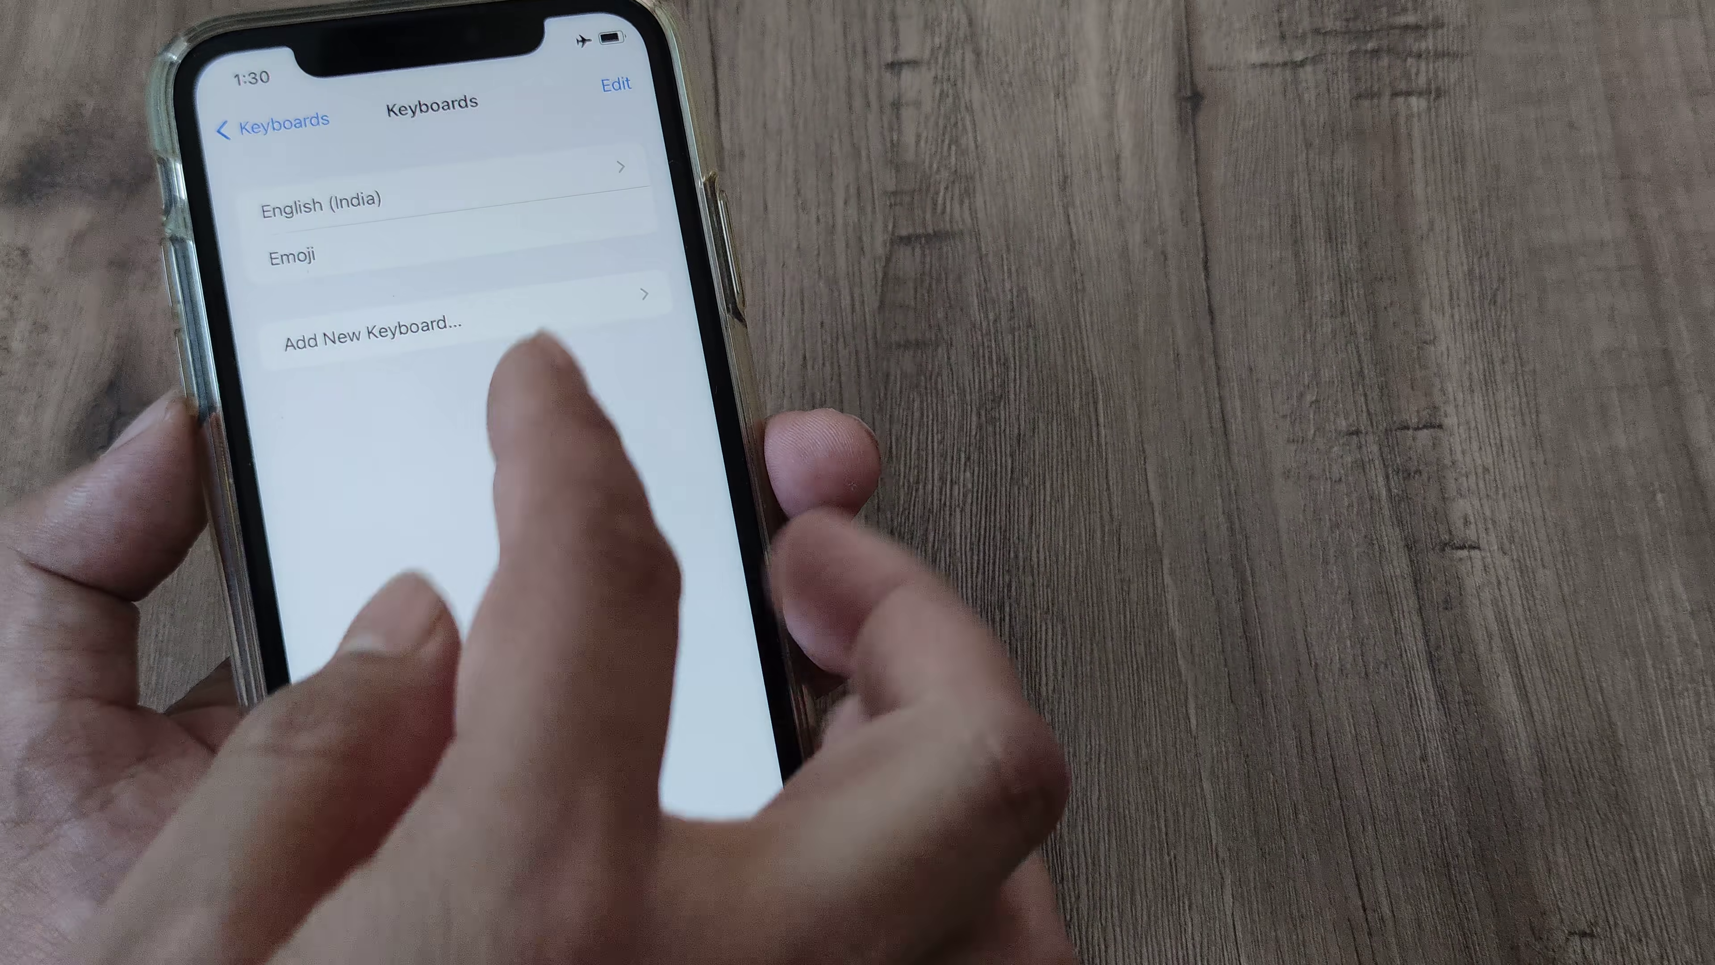
pyautogui.click(371, 331)
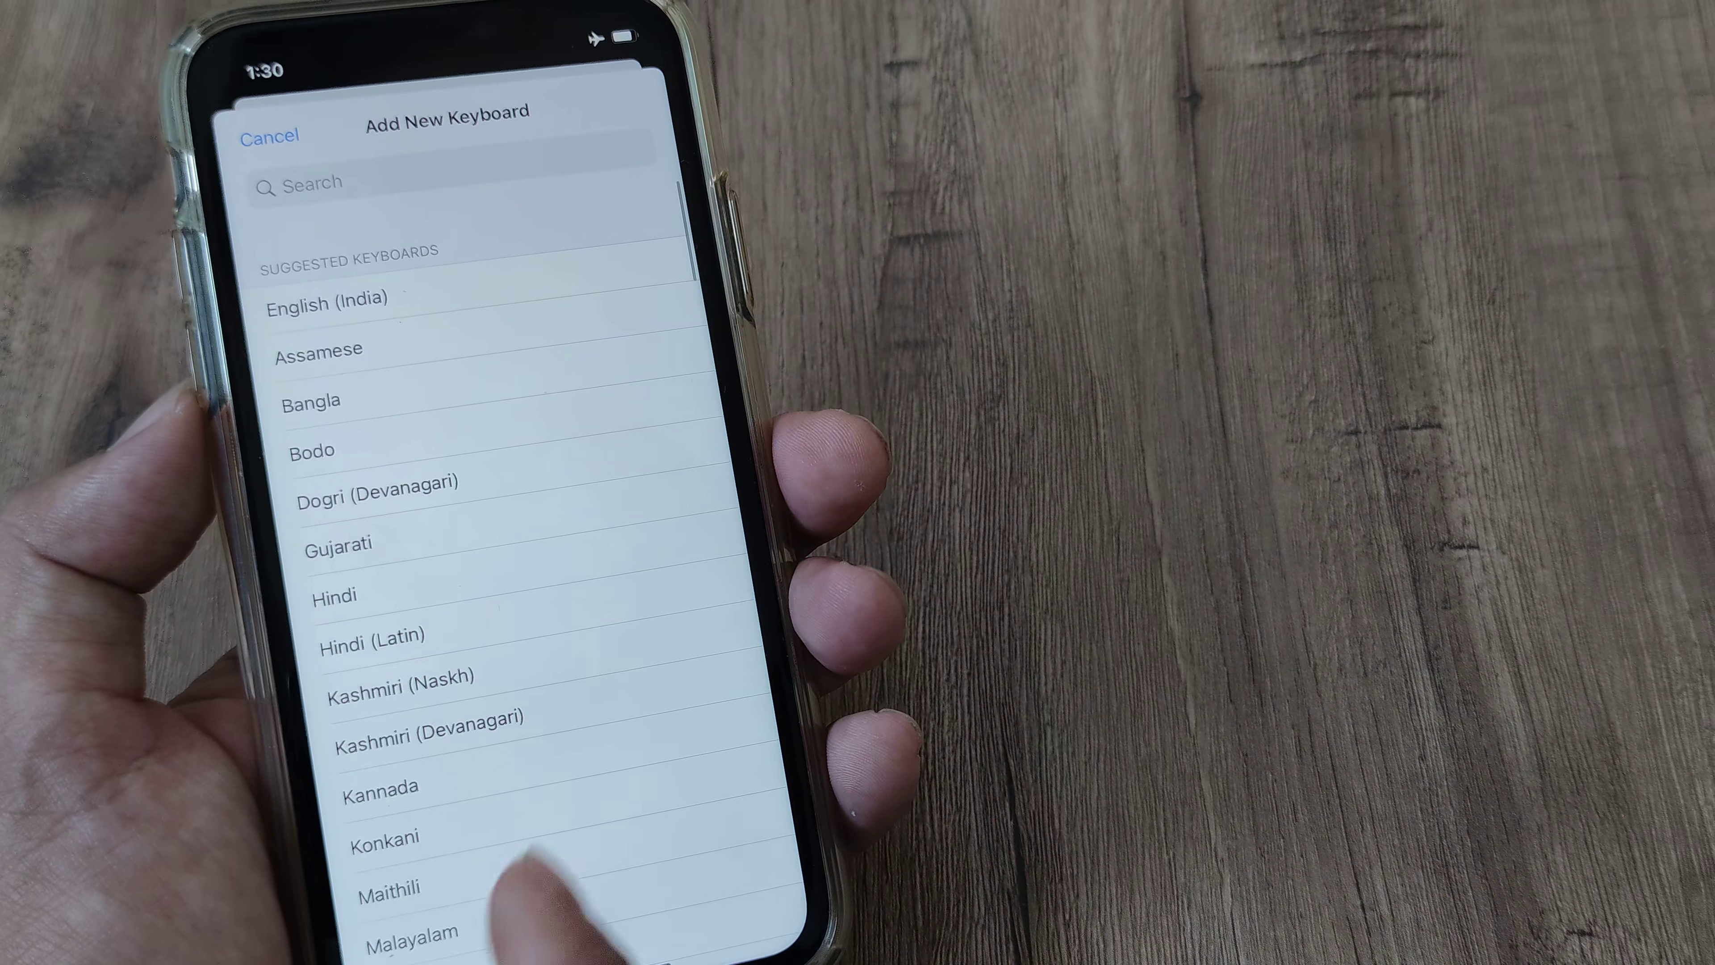
pyautogui.click(333, 594)
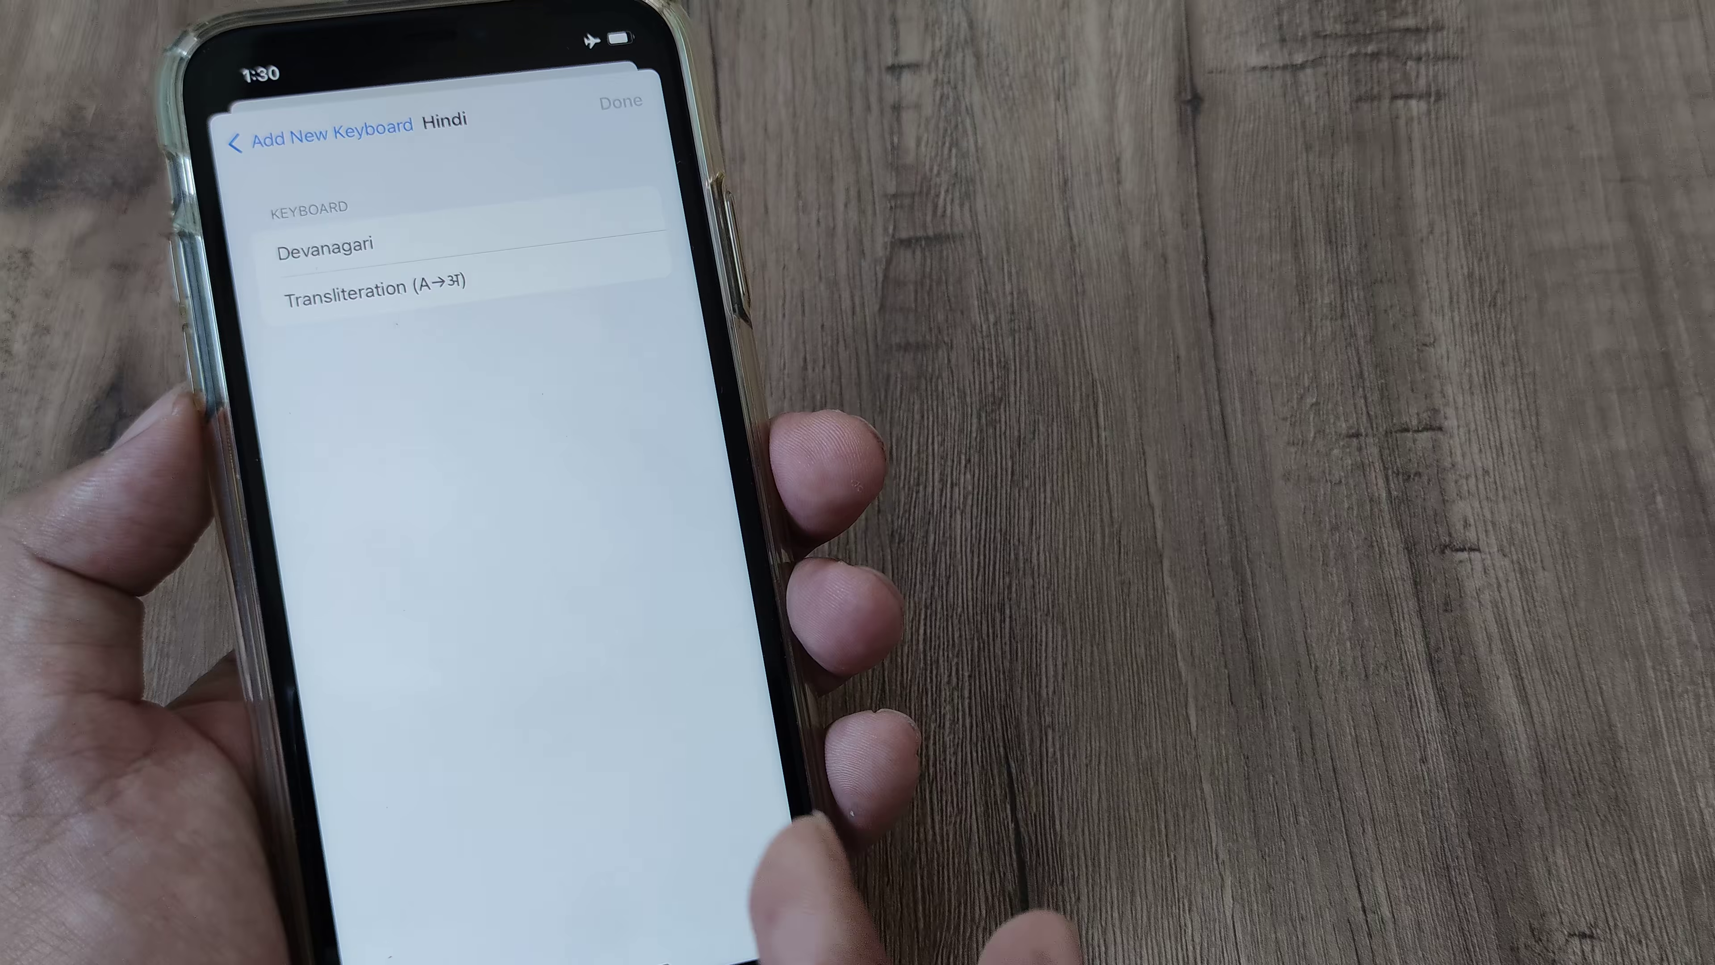
pyautogui.click(328, 242)
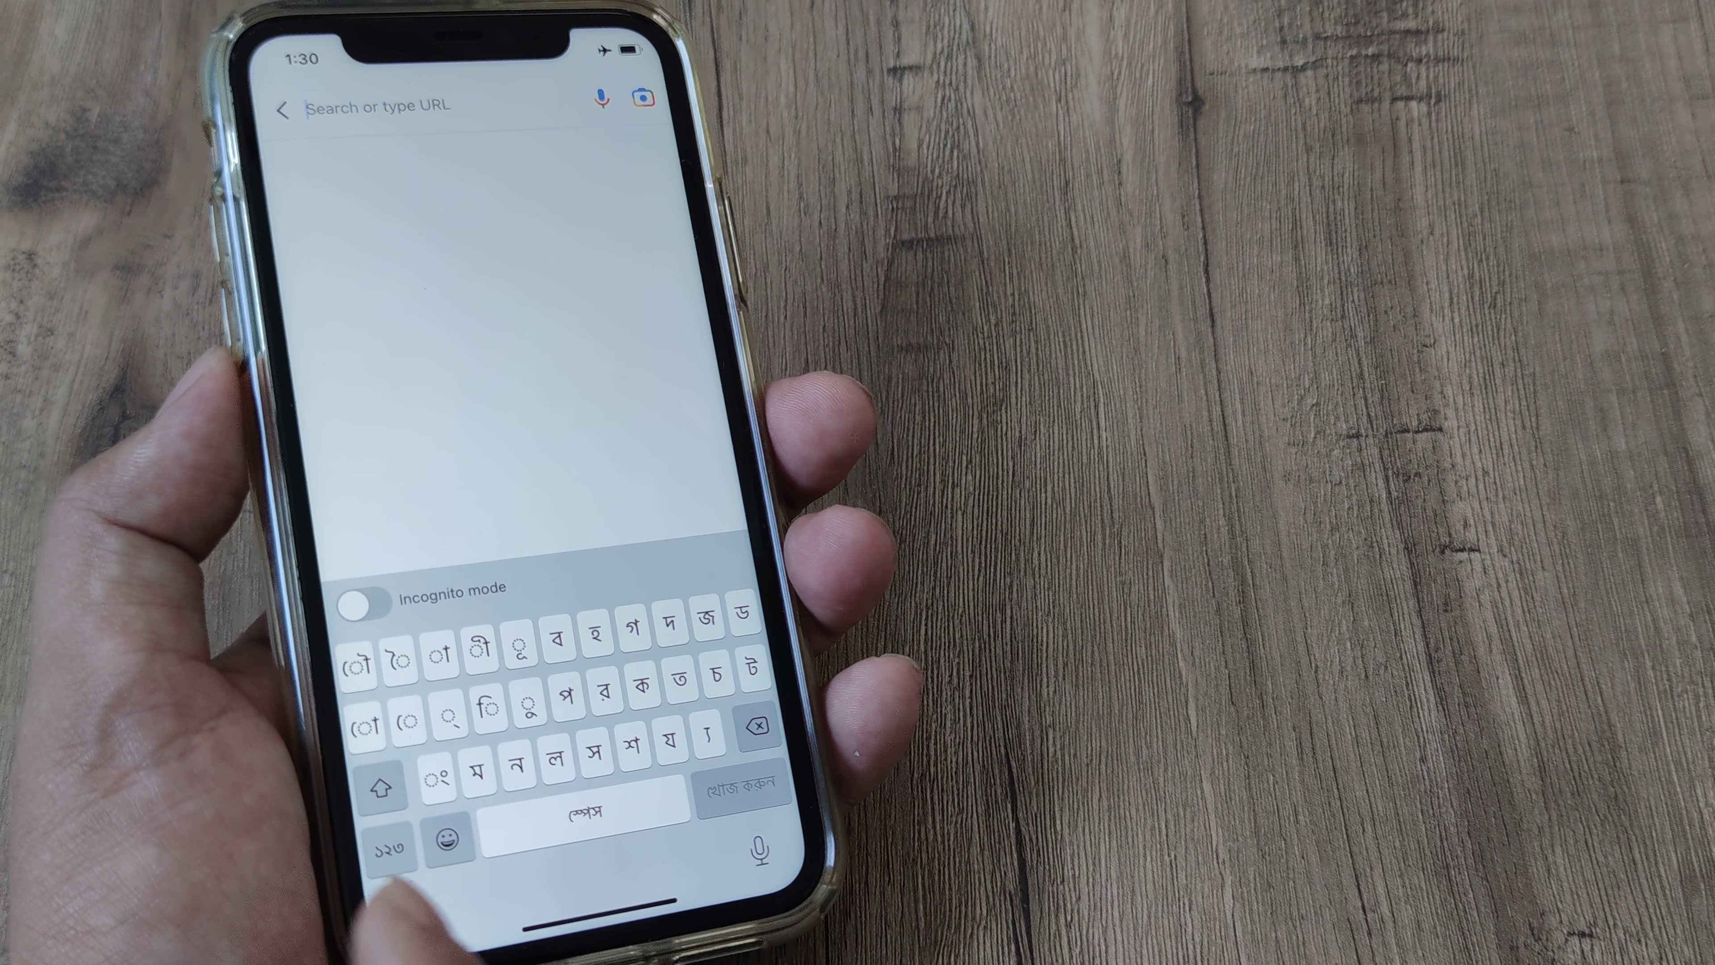
# Step: Switch Chrome's search-field keyboard from Bangla via English (India) to हिन्दी
pyautogui.click(413, 921)
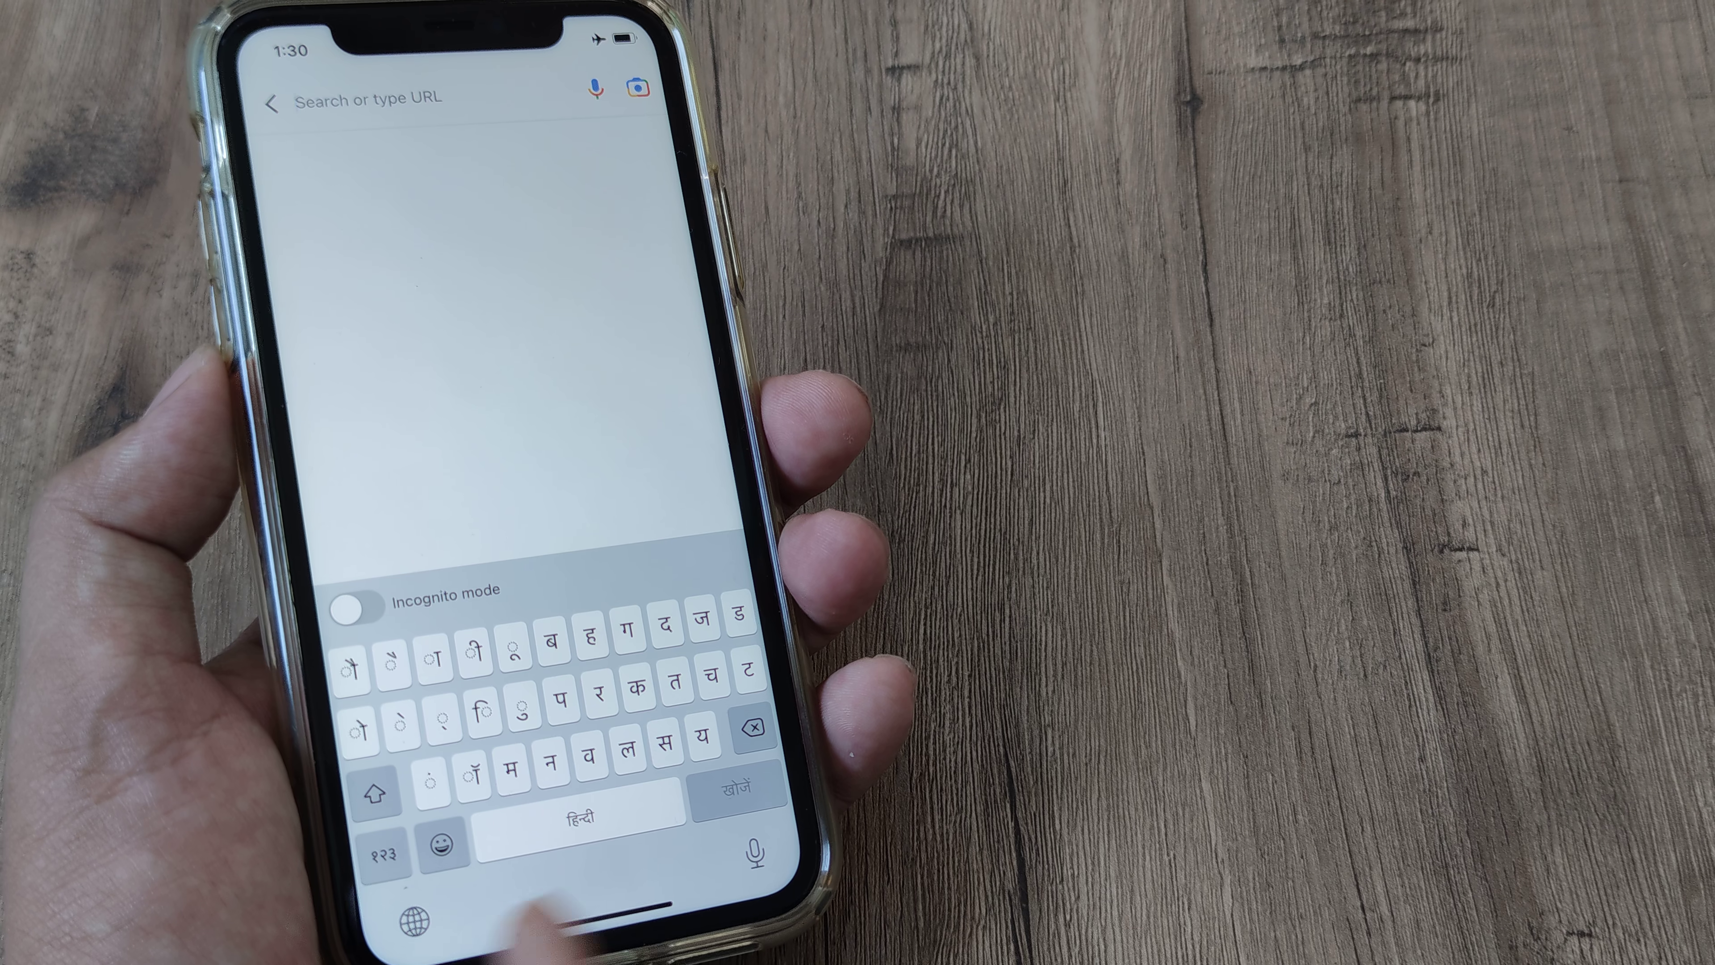
pyautogui.click(584, 818)
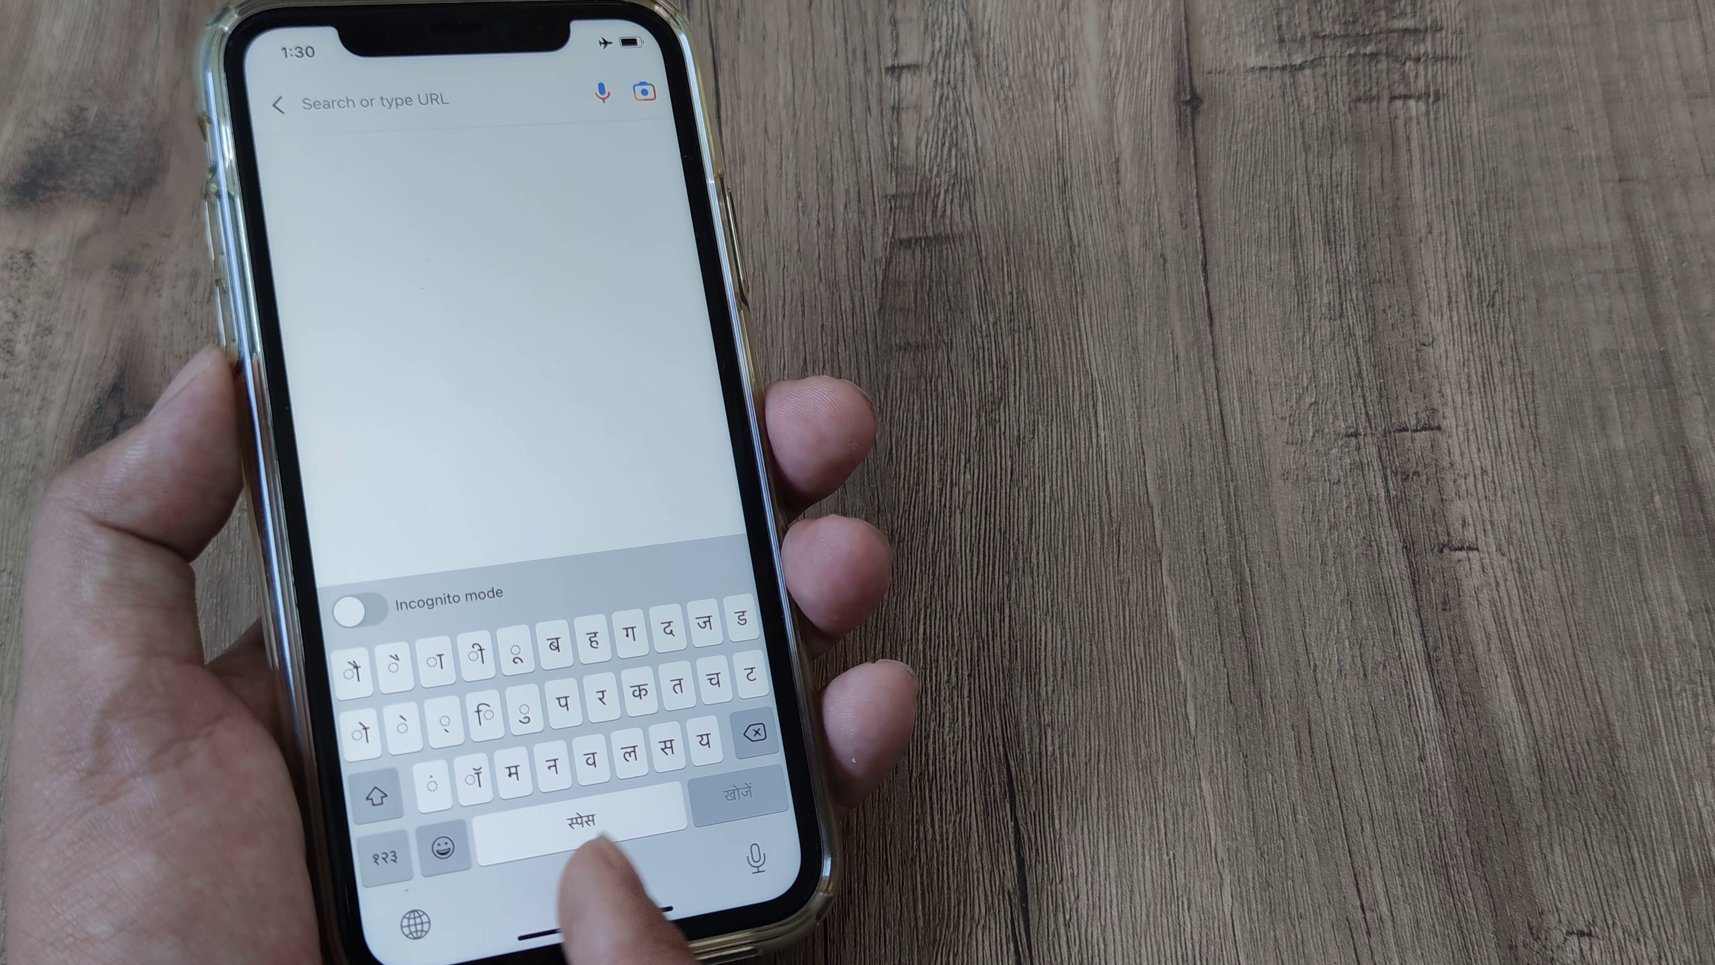
pyautogui.click(442, 853)
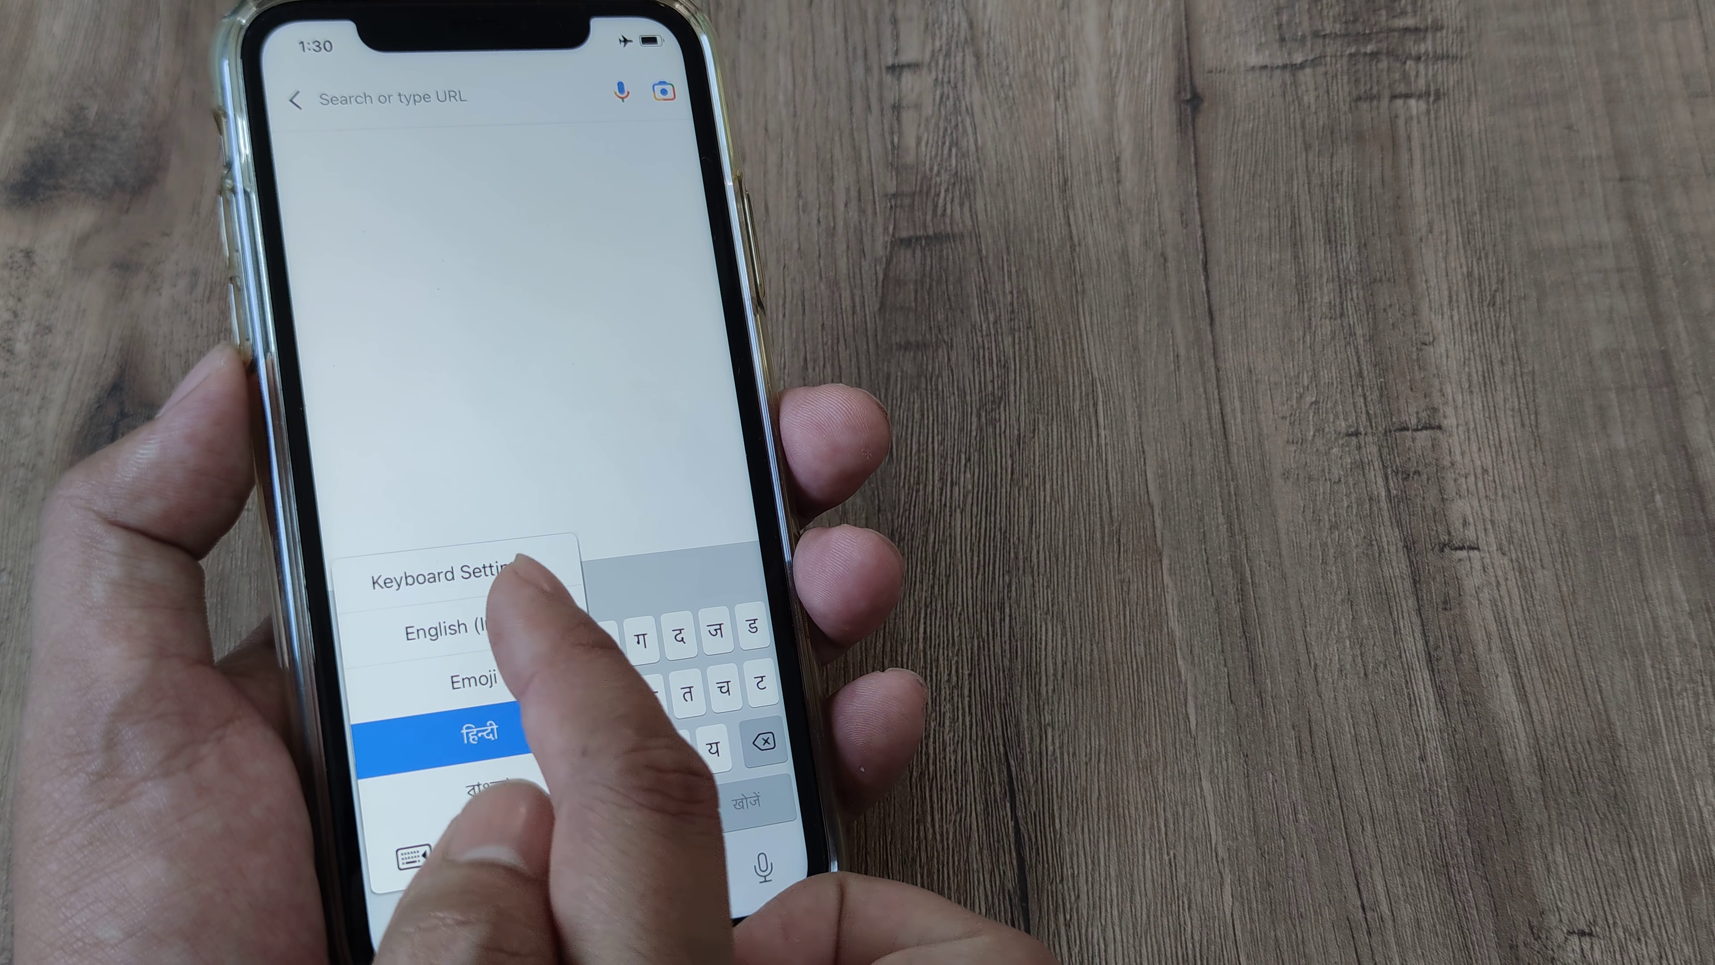
pyautogui.click(459, 620)
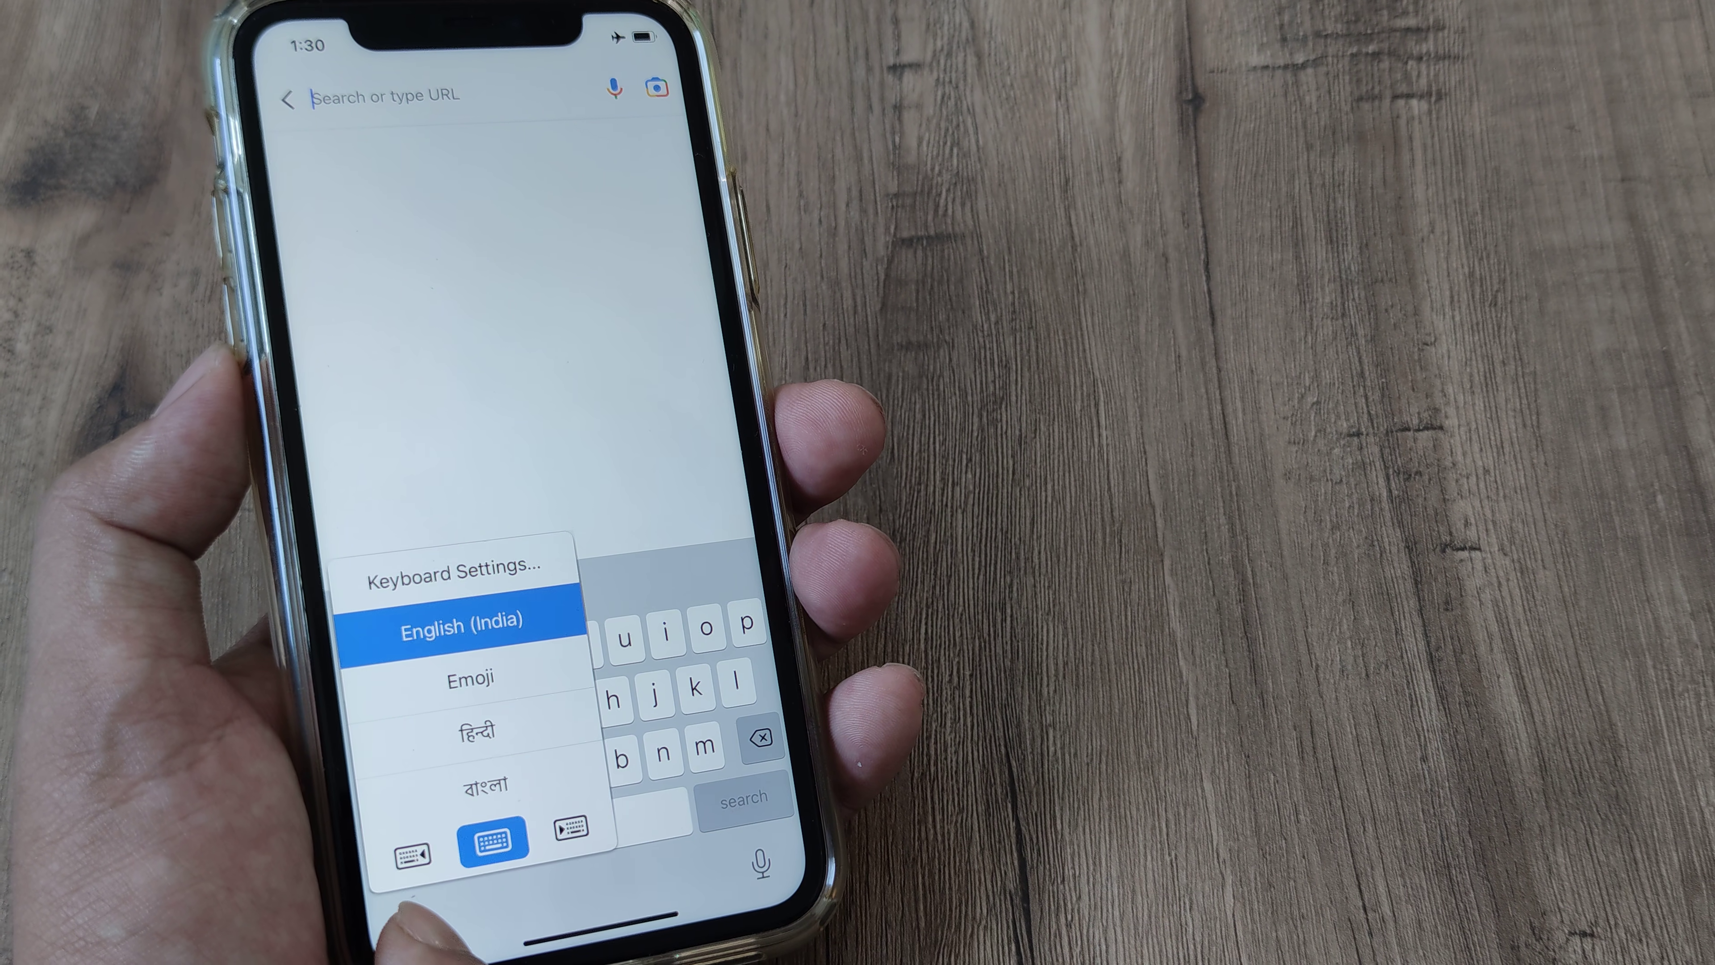
pyautogui.click(474, 730)
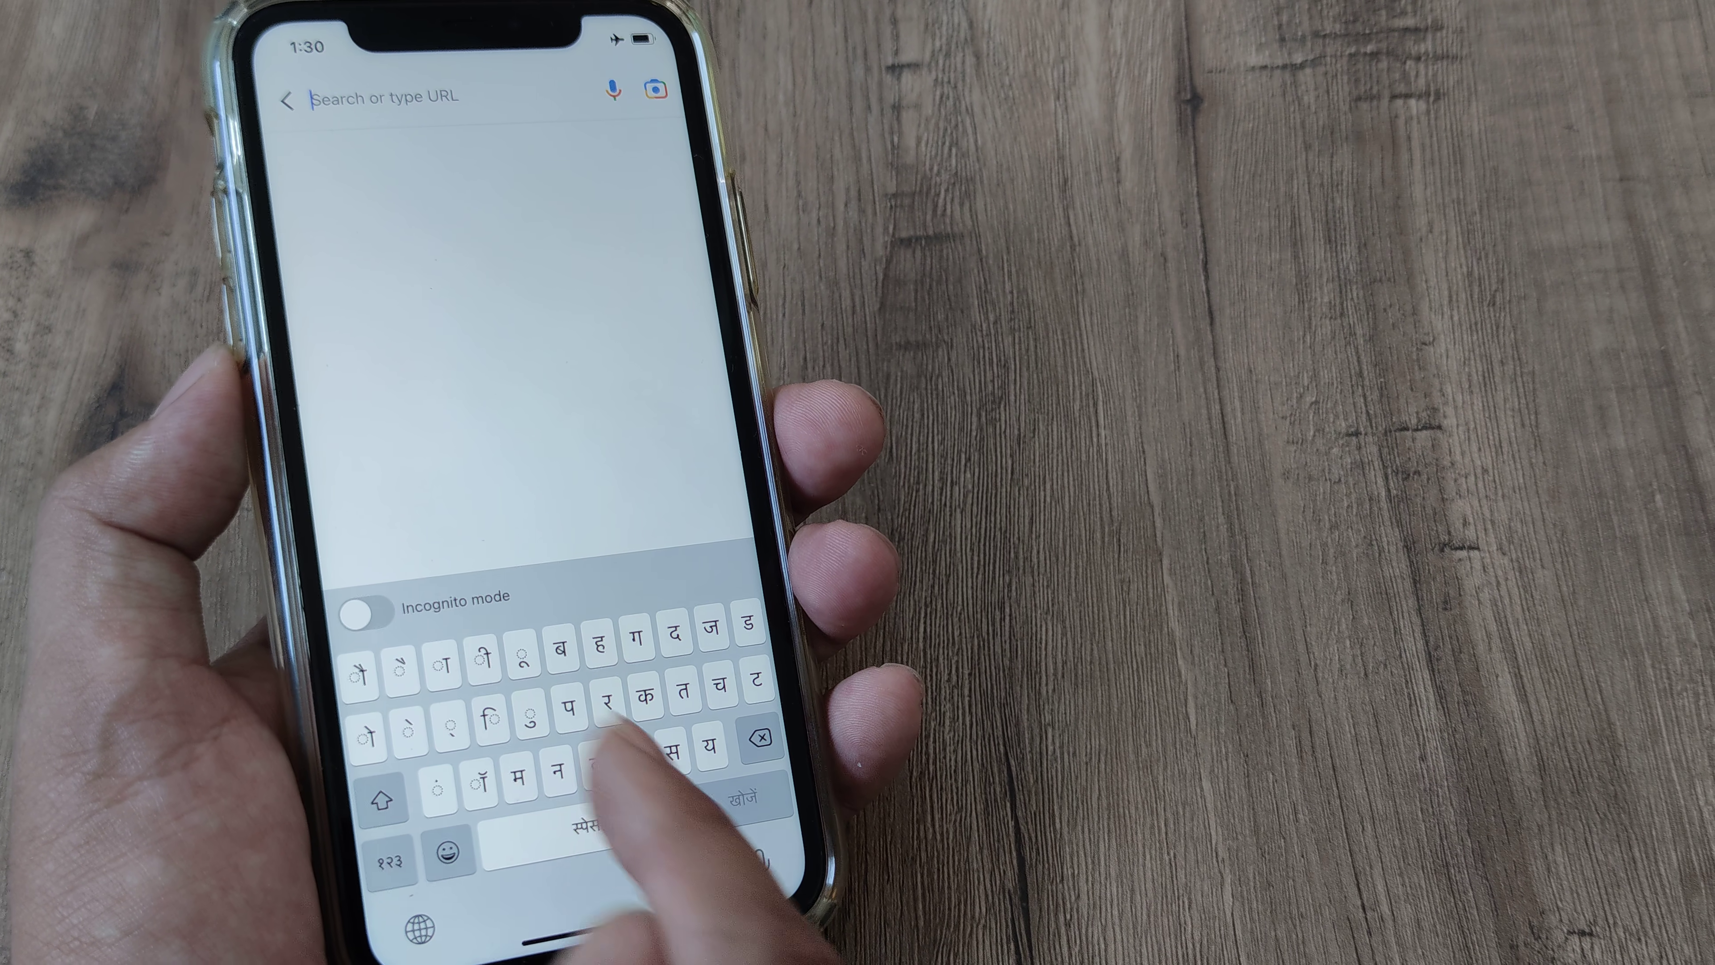
# Step: Type test Devanagari letters 'ककरततह' and then clear the search field
pyautogui.write('ककरततह')
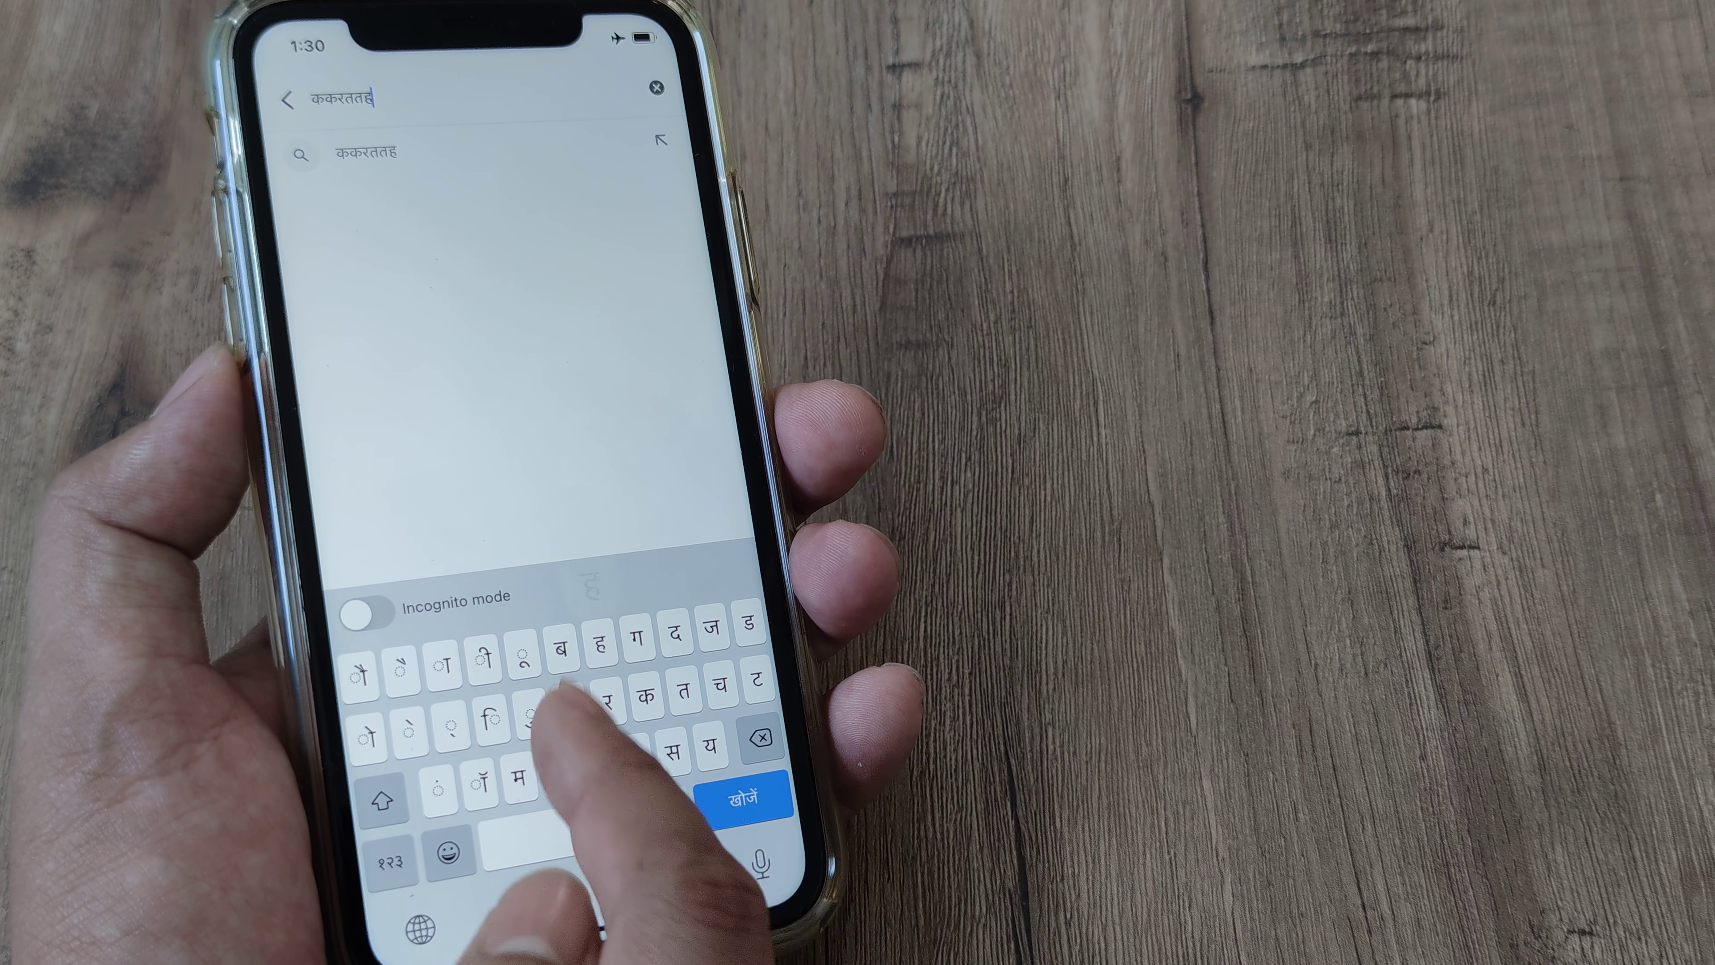
pyautogui.click(657, 88)
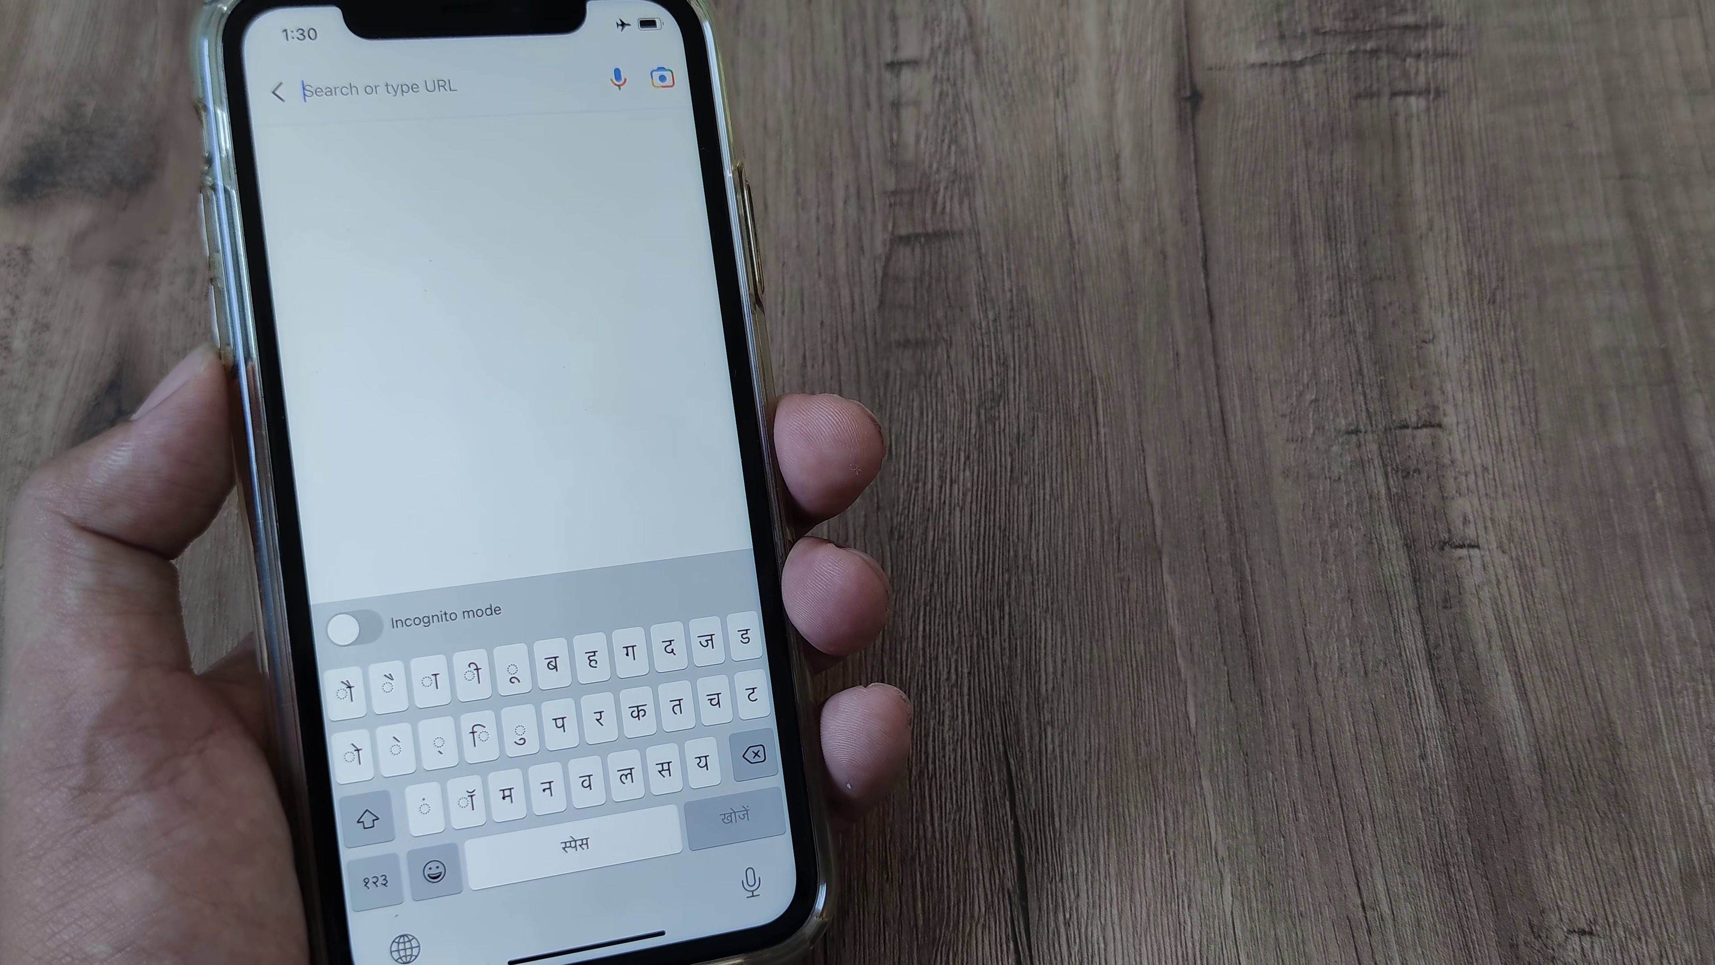